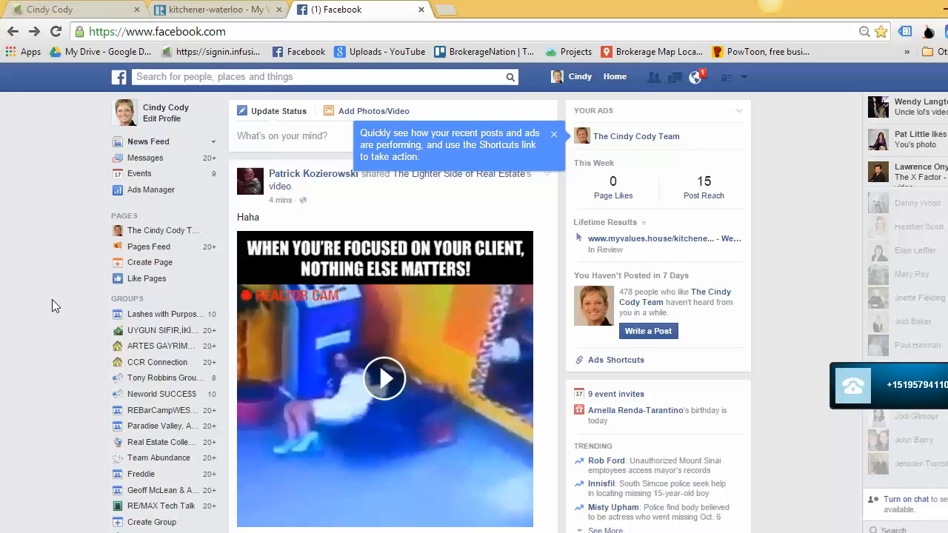
mouse_move(151, 190)
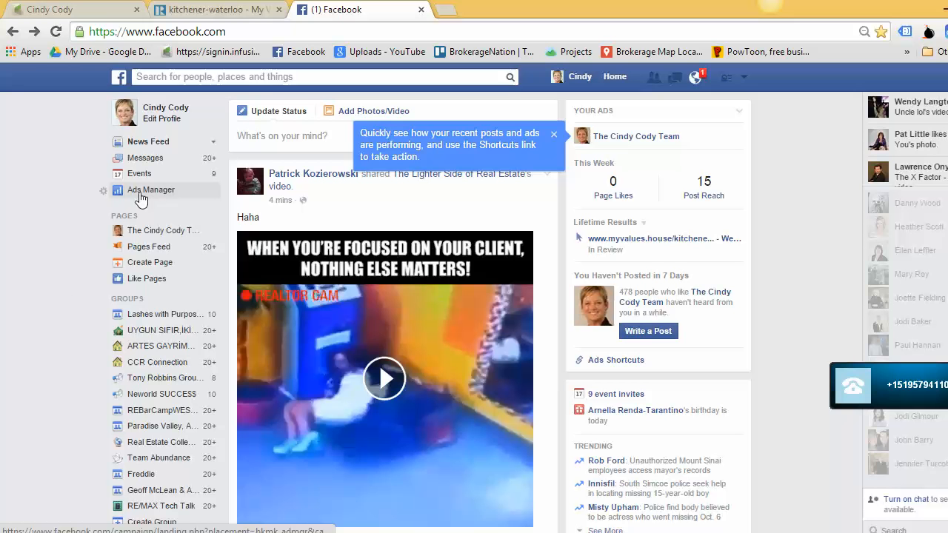
mouse_move(151, 190)
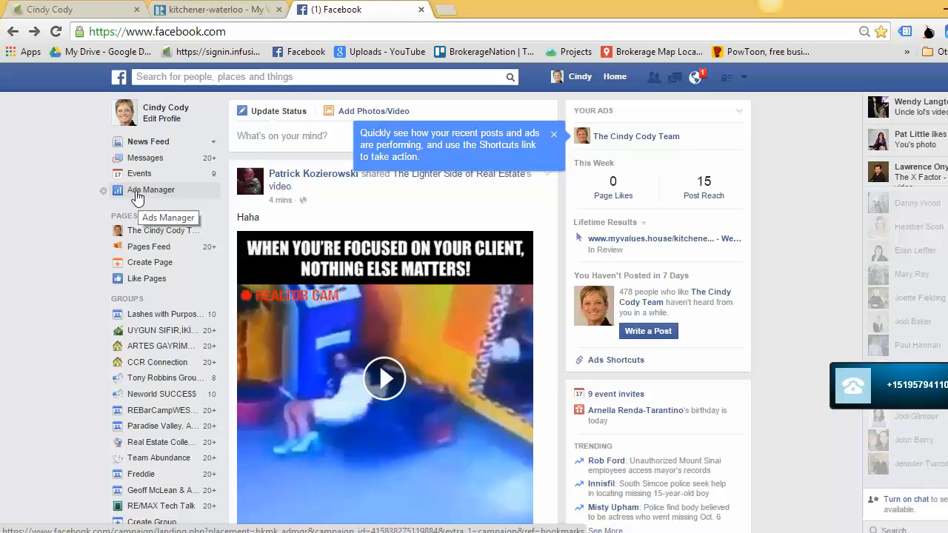
- Go to facebook.com/advertising via 'ads' and choose Manage Your Ads
left_click(155, 31)
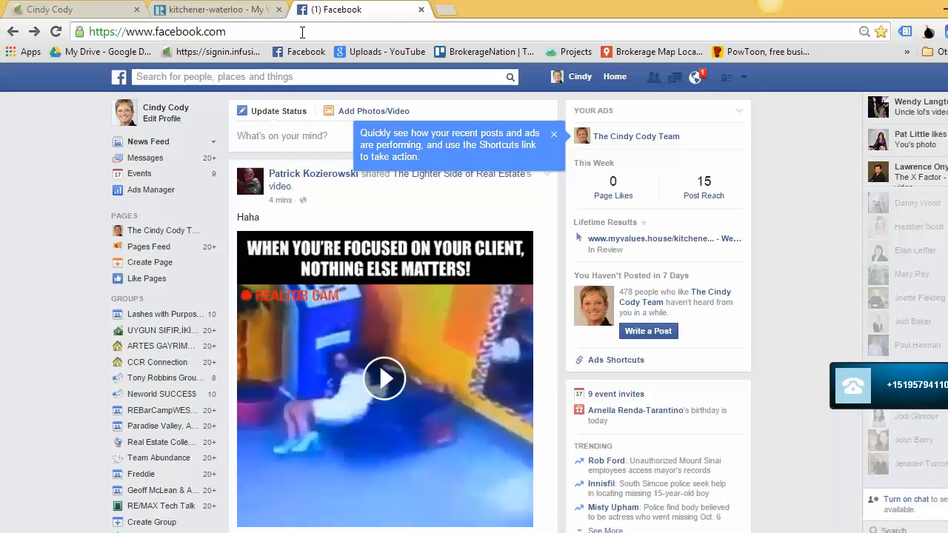
type("ads")
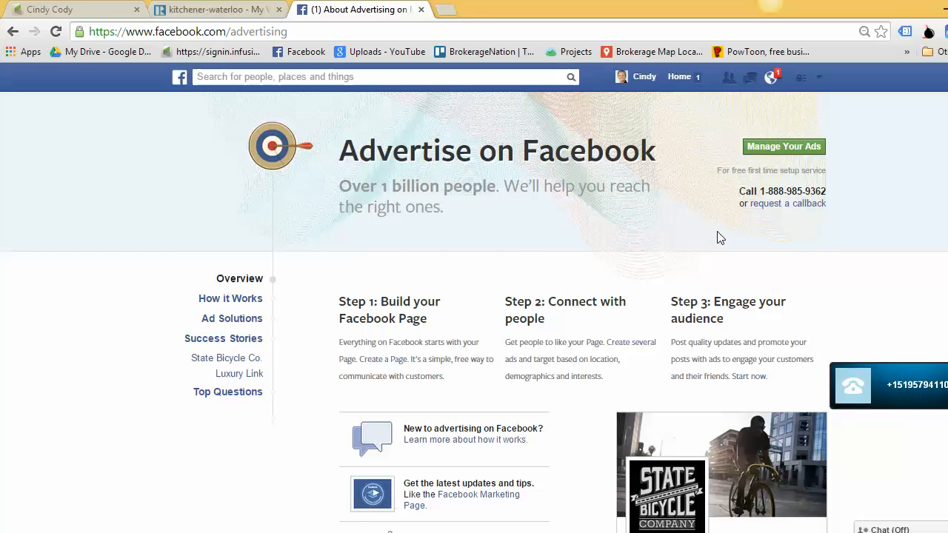
mouse_move(699, 207)
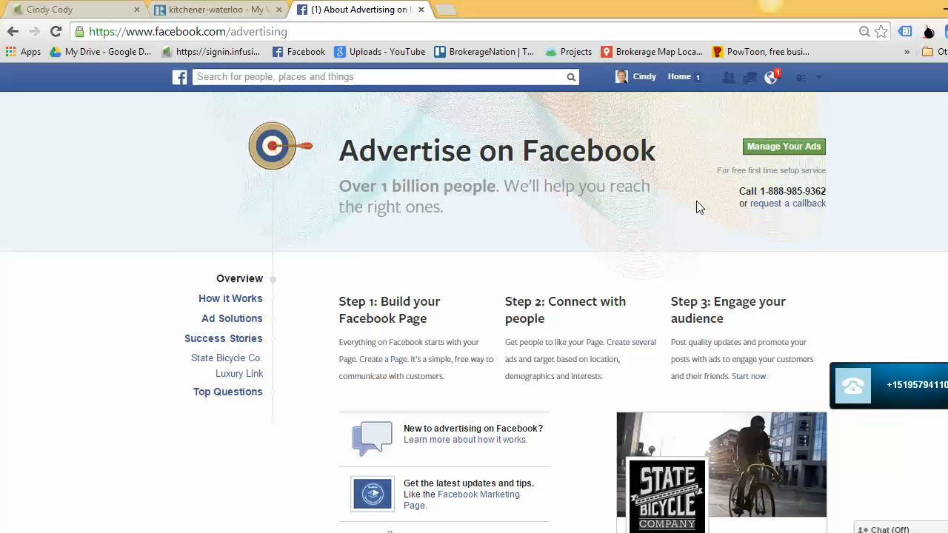
mouse_move(783, 147)
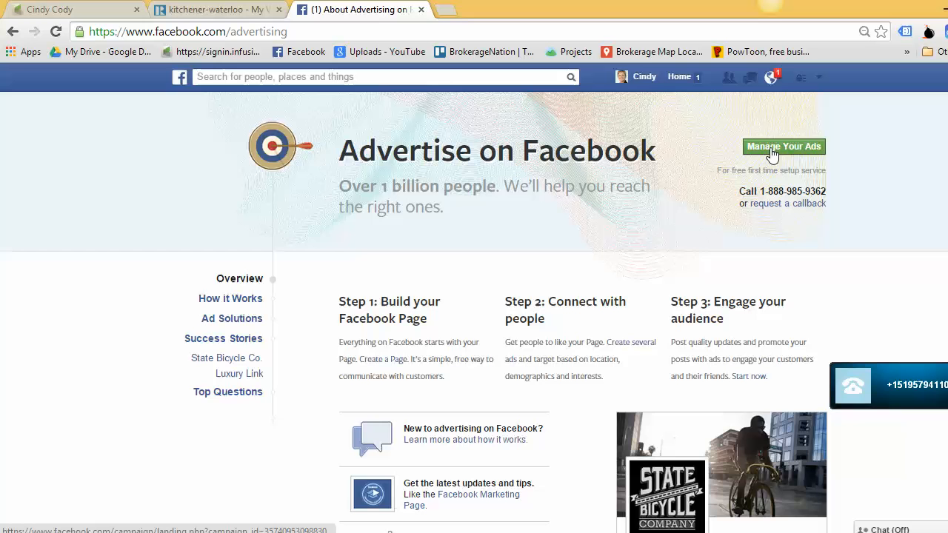
left_click(782, 147)
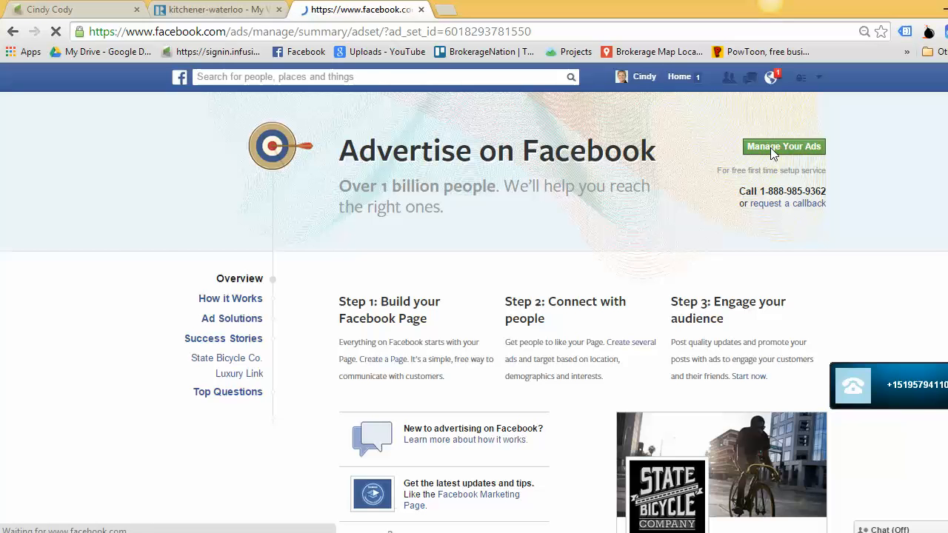
- From the Seller leads ad set summary, switch to the All Campaigns list
left_click(783, 147)
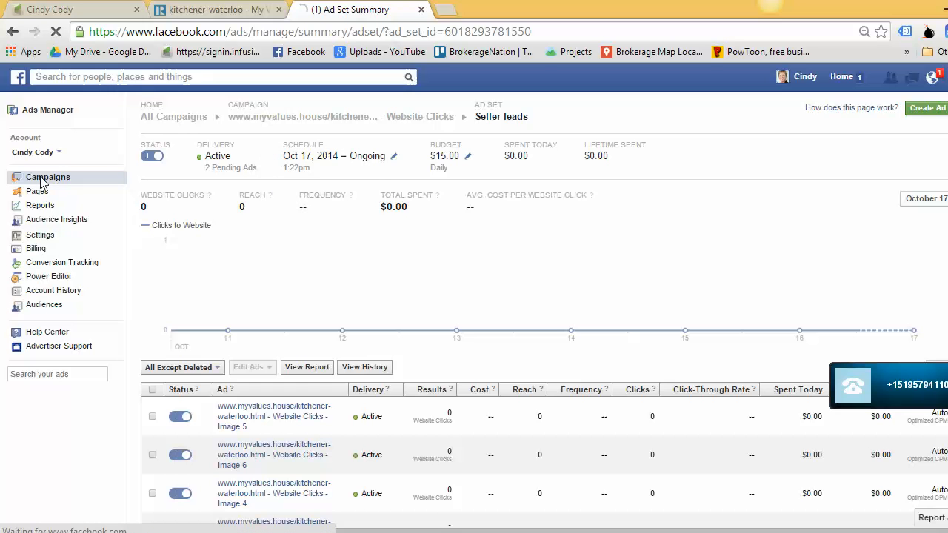
left_click(48, 177)
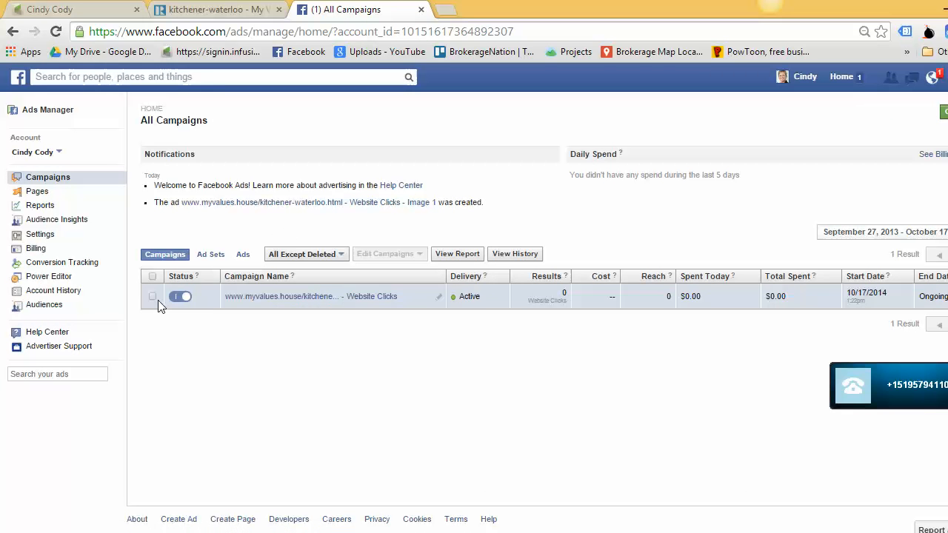
mouse_move(239, 309)
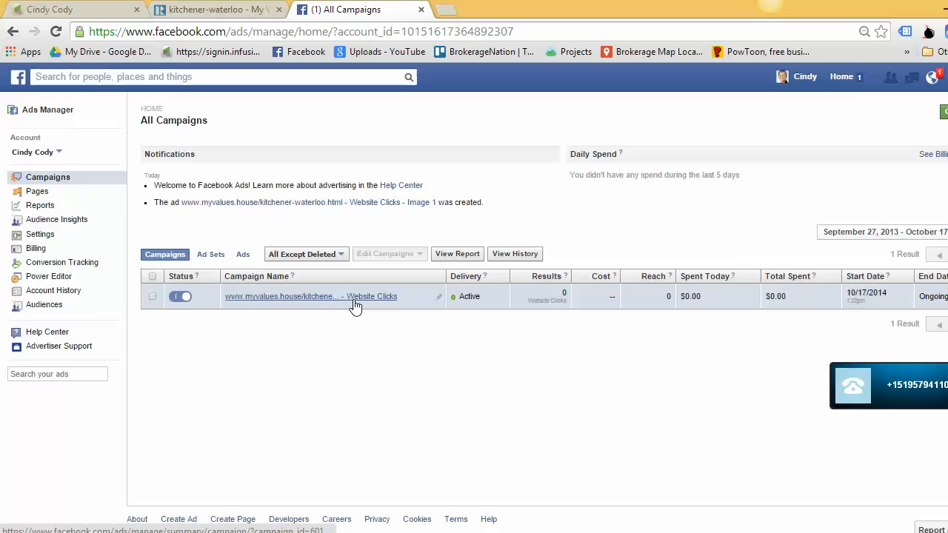
mouse_move(234, 305)
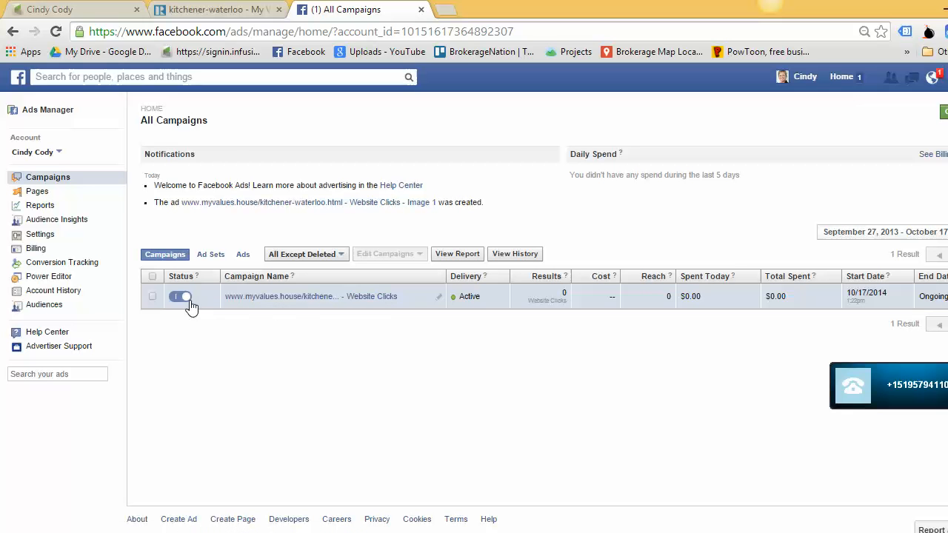
- Toggle the Website Clicks campaign's status off to Inactive, then back on to Active
left_click(182, 296)
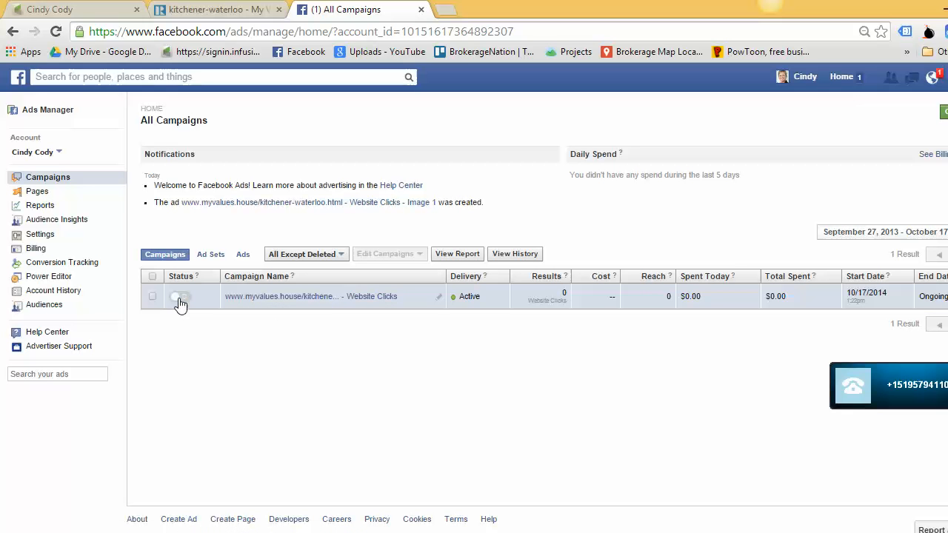
left_click(180, 296)
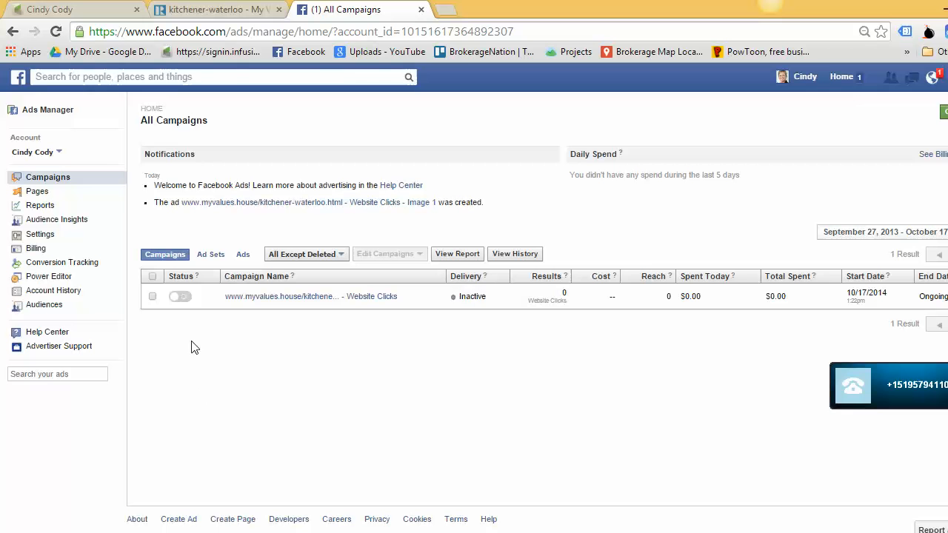
left_click(181, 296)
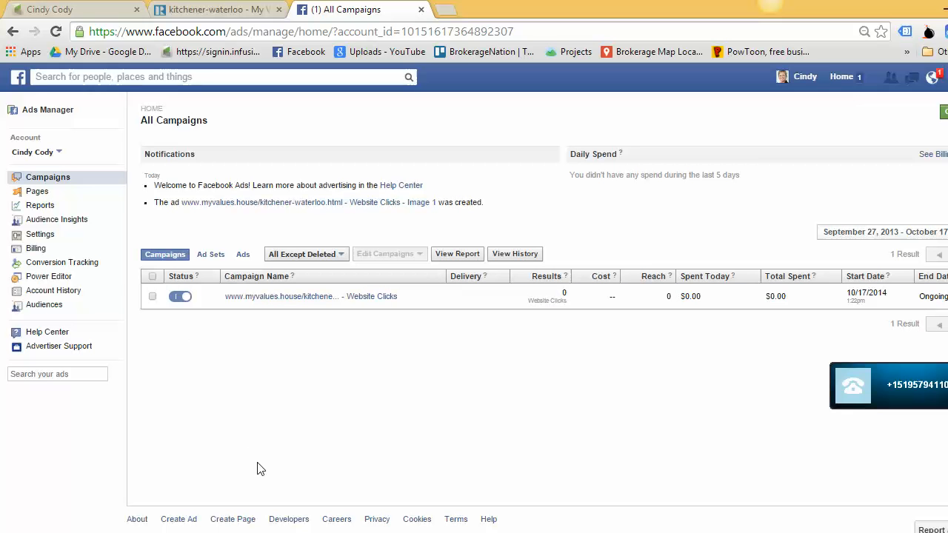
left_click(181, 296)
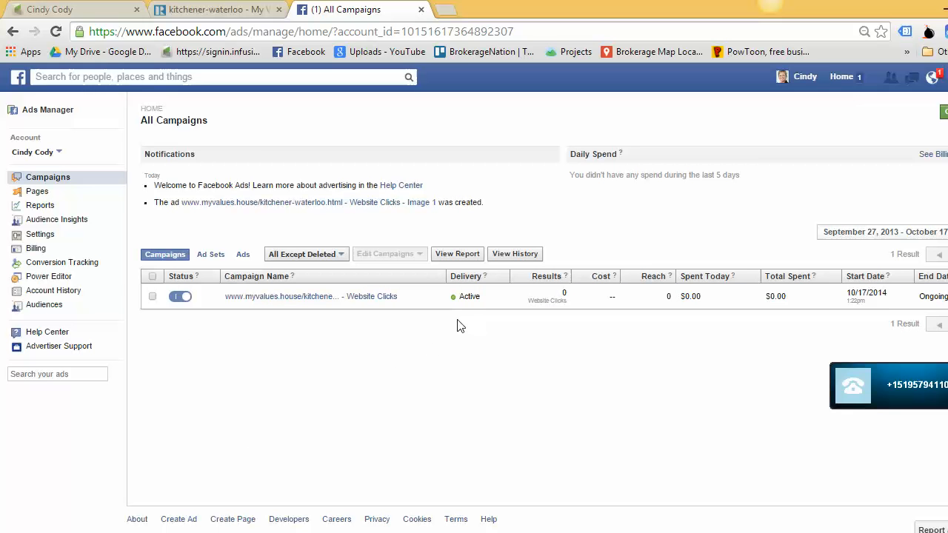
mouse_move(310, 335)
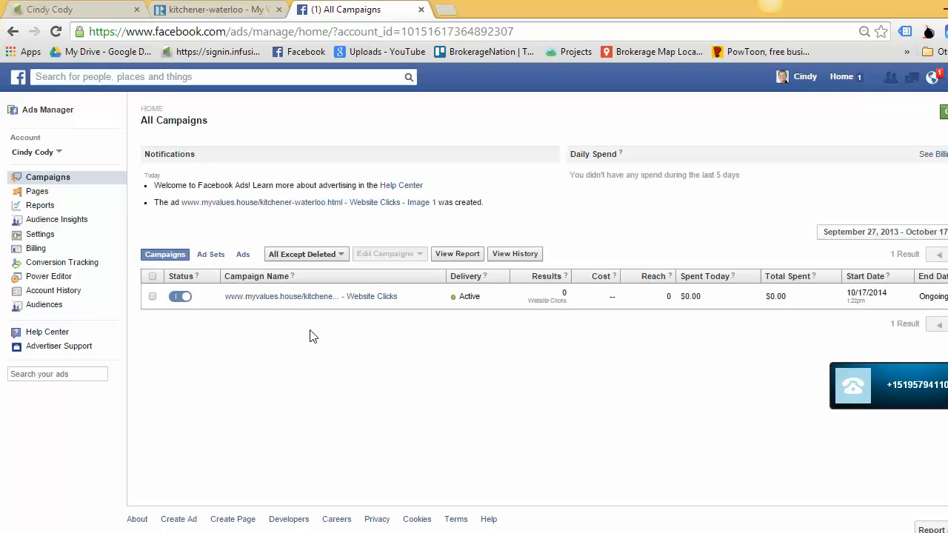
mouse_move(459, 435)
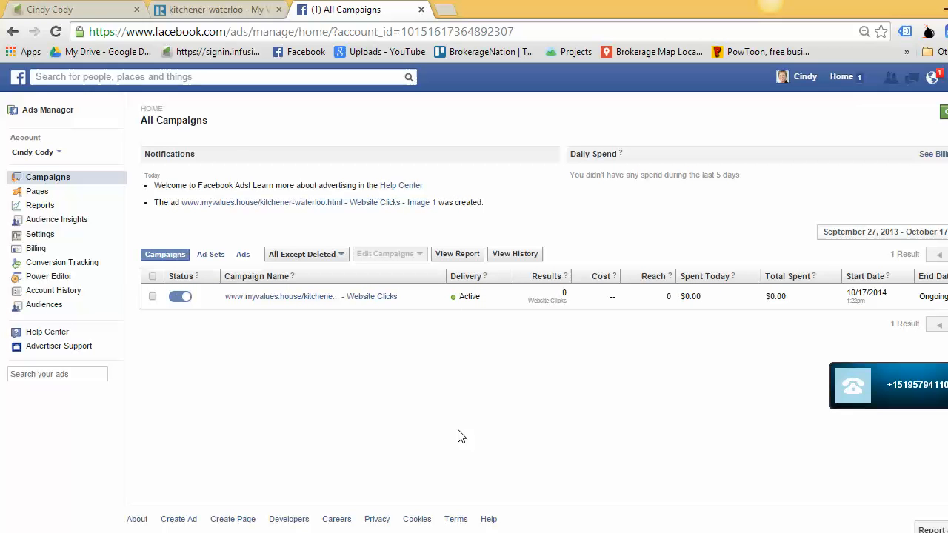
mouse_move(361, 419)
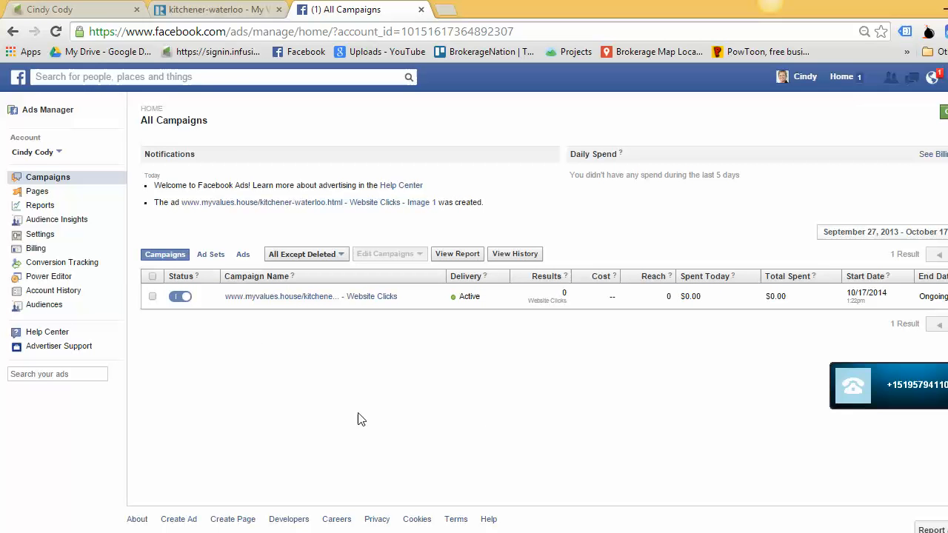
mouse_move(571, 391)
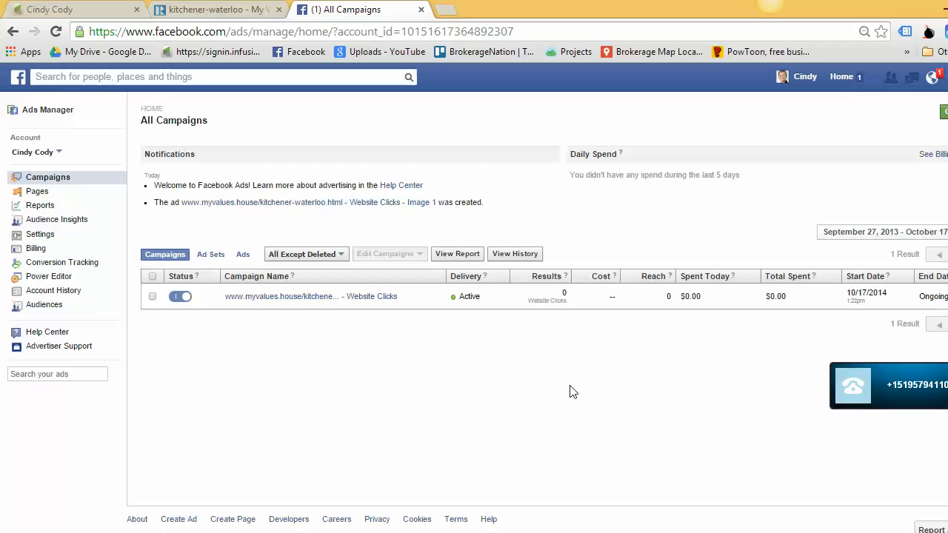